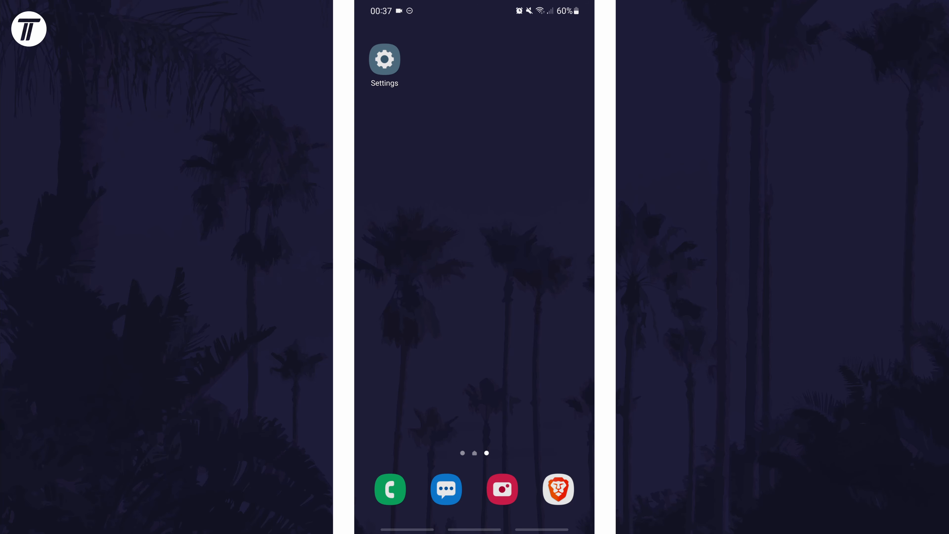
- Launch the Settings app from the home screen
left_click(383, 60)
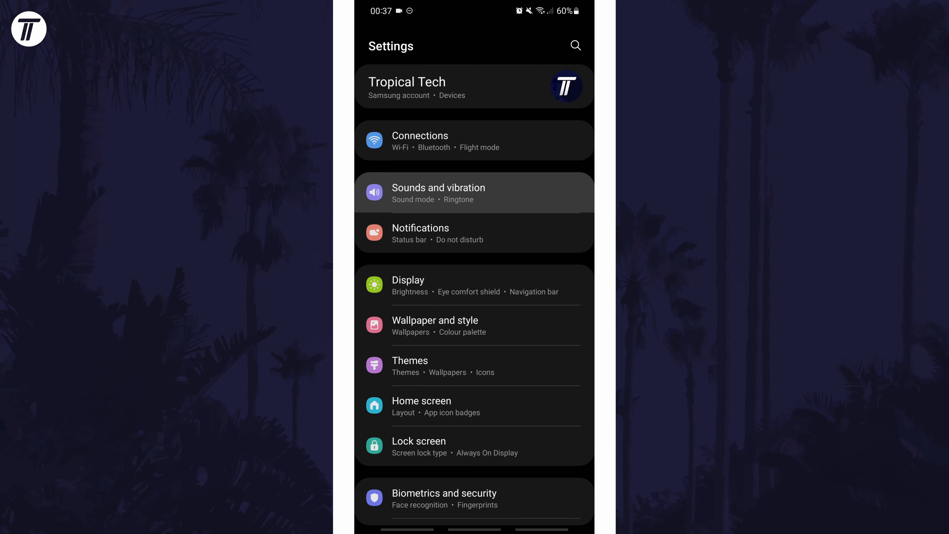
- Go to Sounds and vibration > Sound quality and effects, enable Dolby Atmos and view its Auto, Movie, Music and Voice modes
left_click(438, 193)
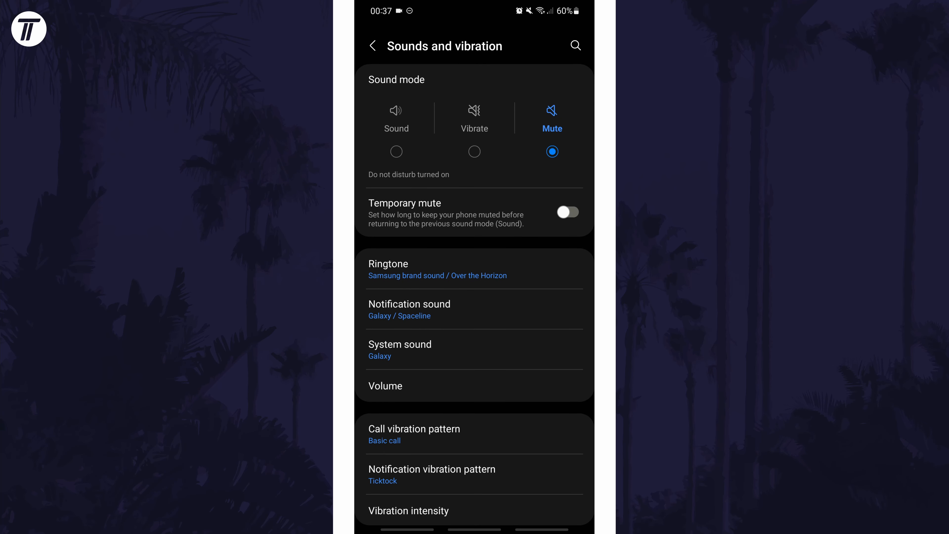
scroll("down", 3)
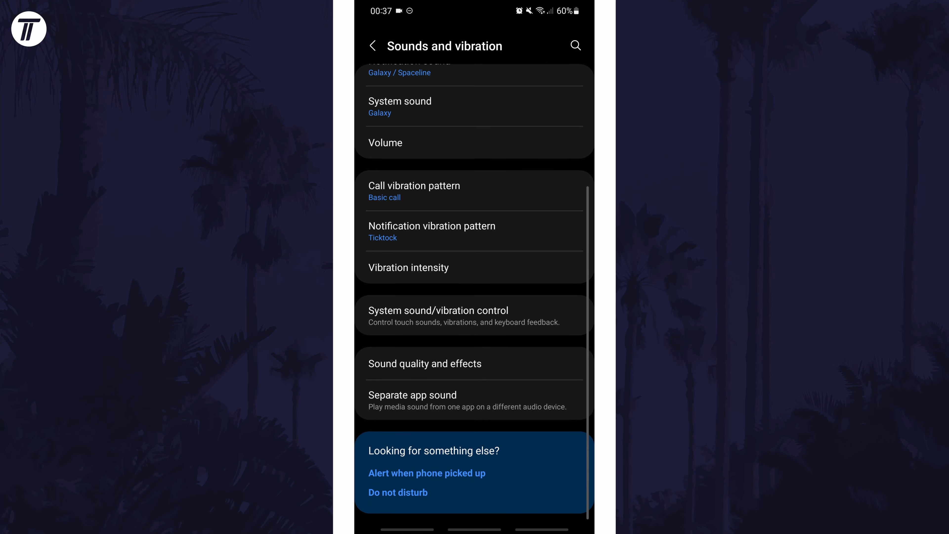
left_click(424, 364)
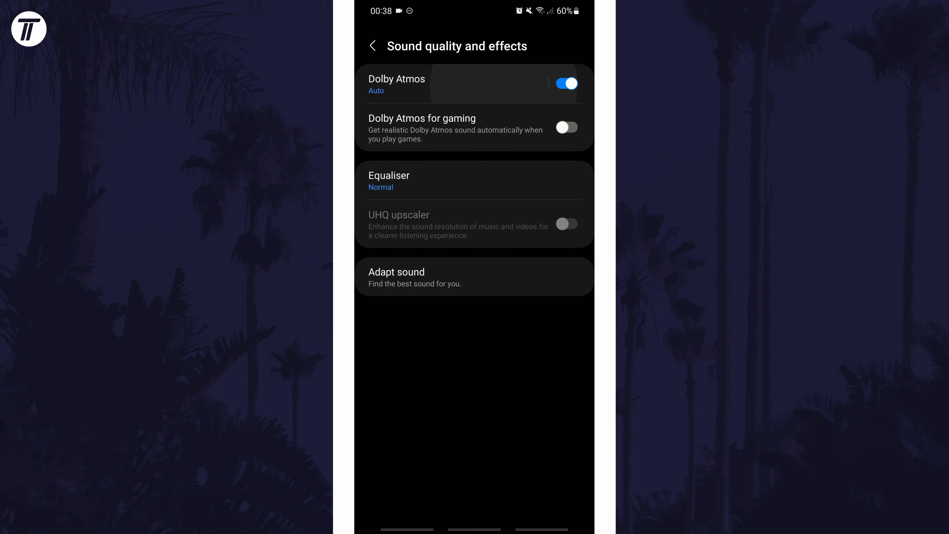
left_click(396, 83)
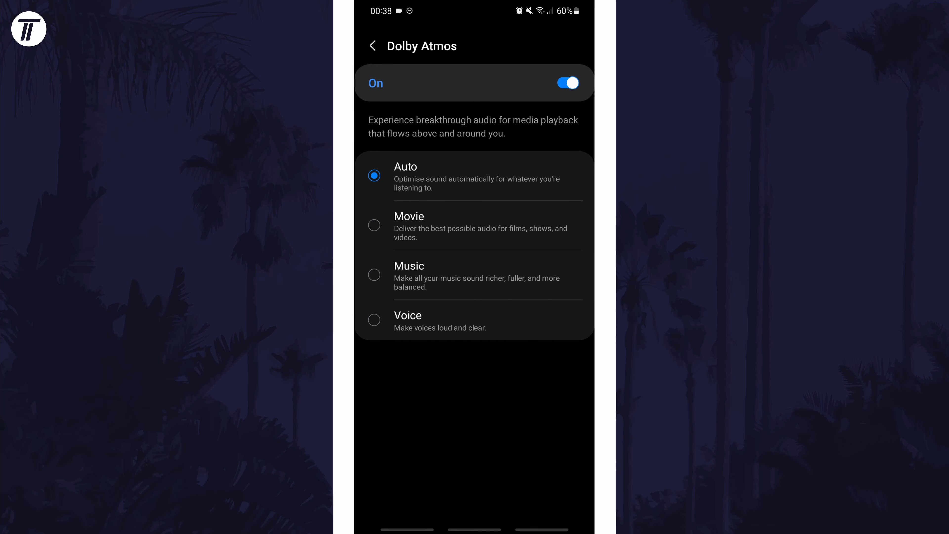
left_click(373, 45)
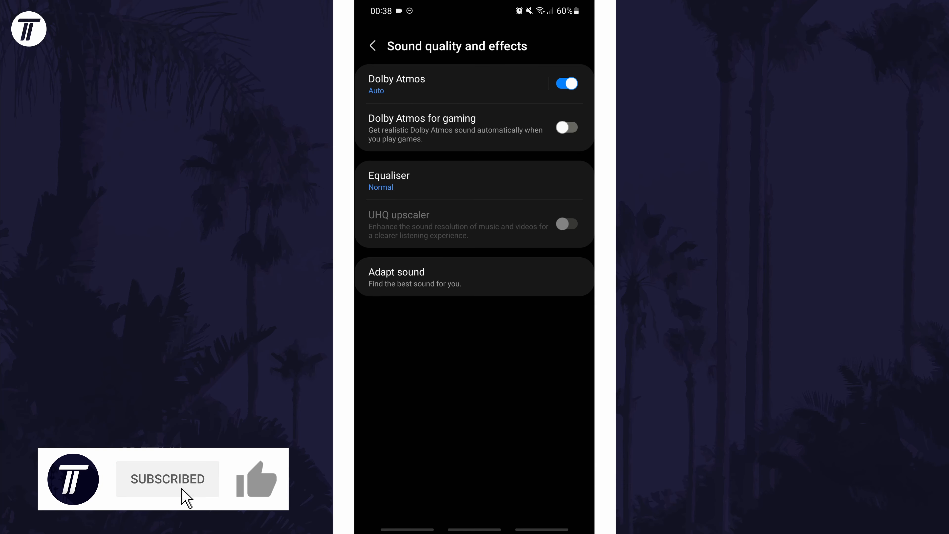
- Go back to Sound quality and effects, leaving Dolby Atmos on in Auto mode
left_click(256, 479)
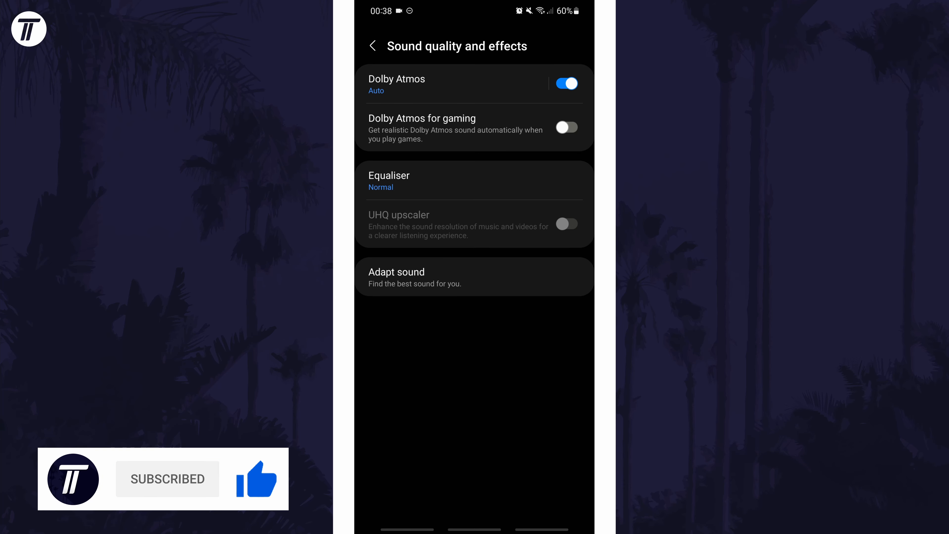